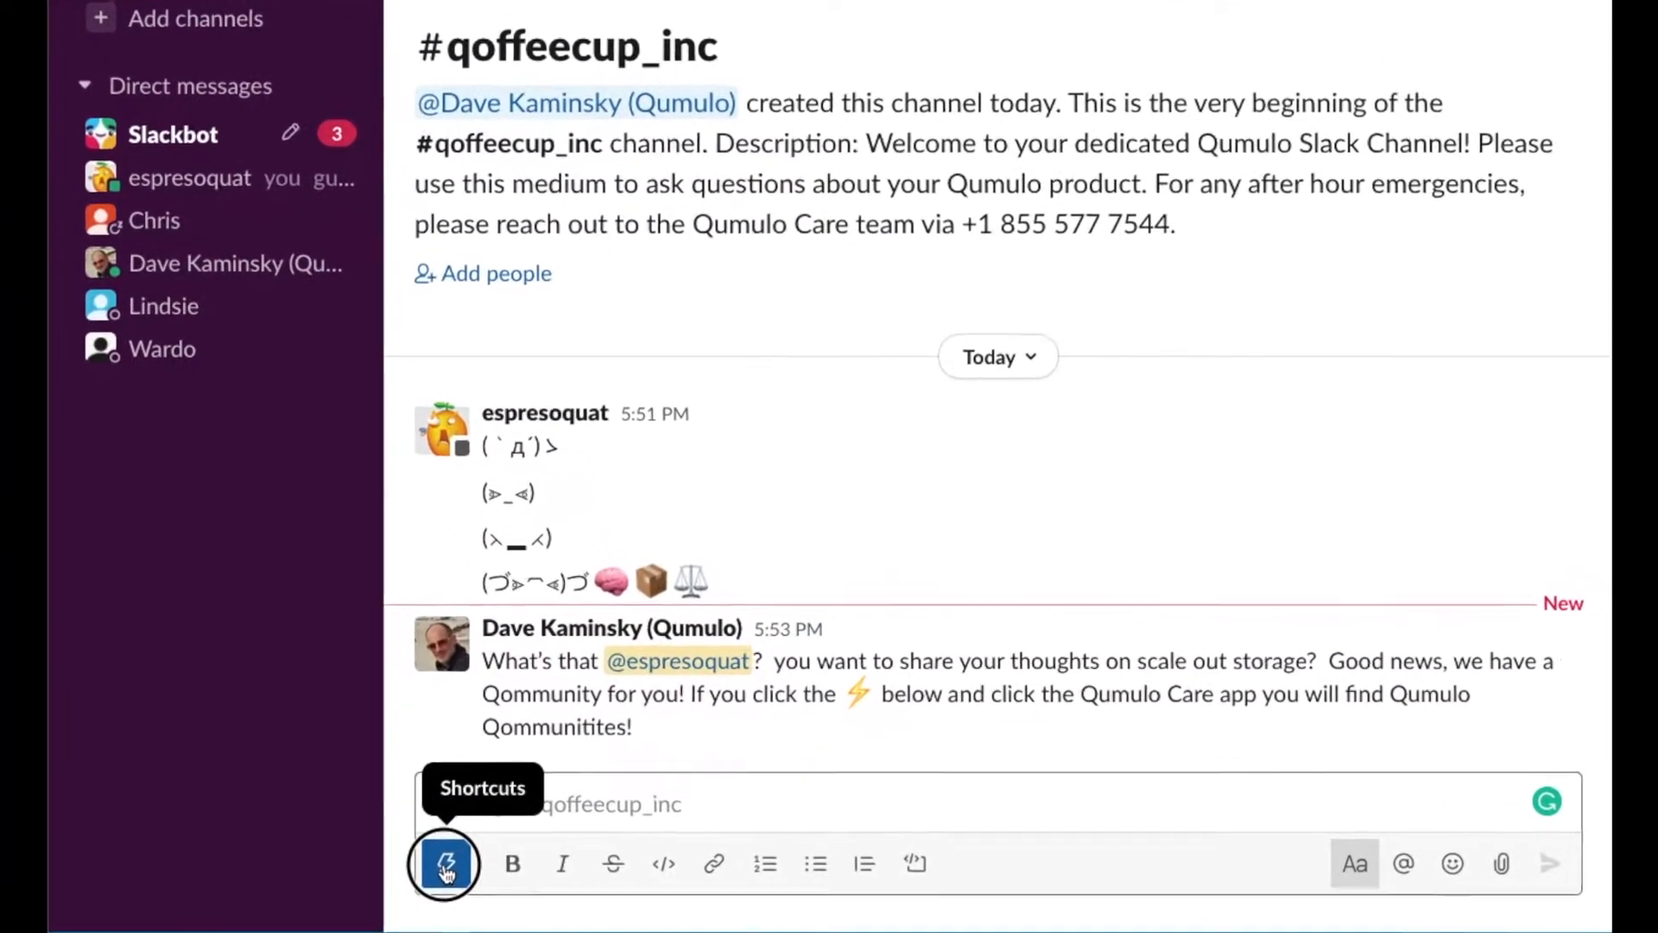
Step: Bring up the Qumulo Care shortcut's Qumulo Qommunities channel-join form from the message box
{"action": "left_click", "coordinate": [444, 864]}
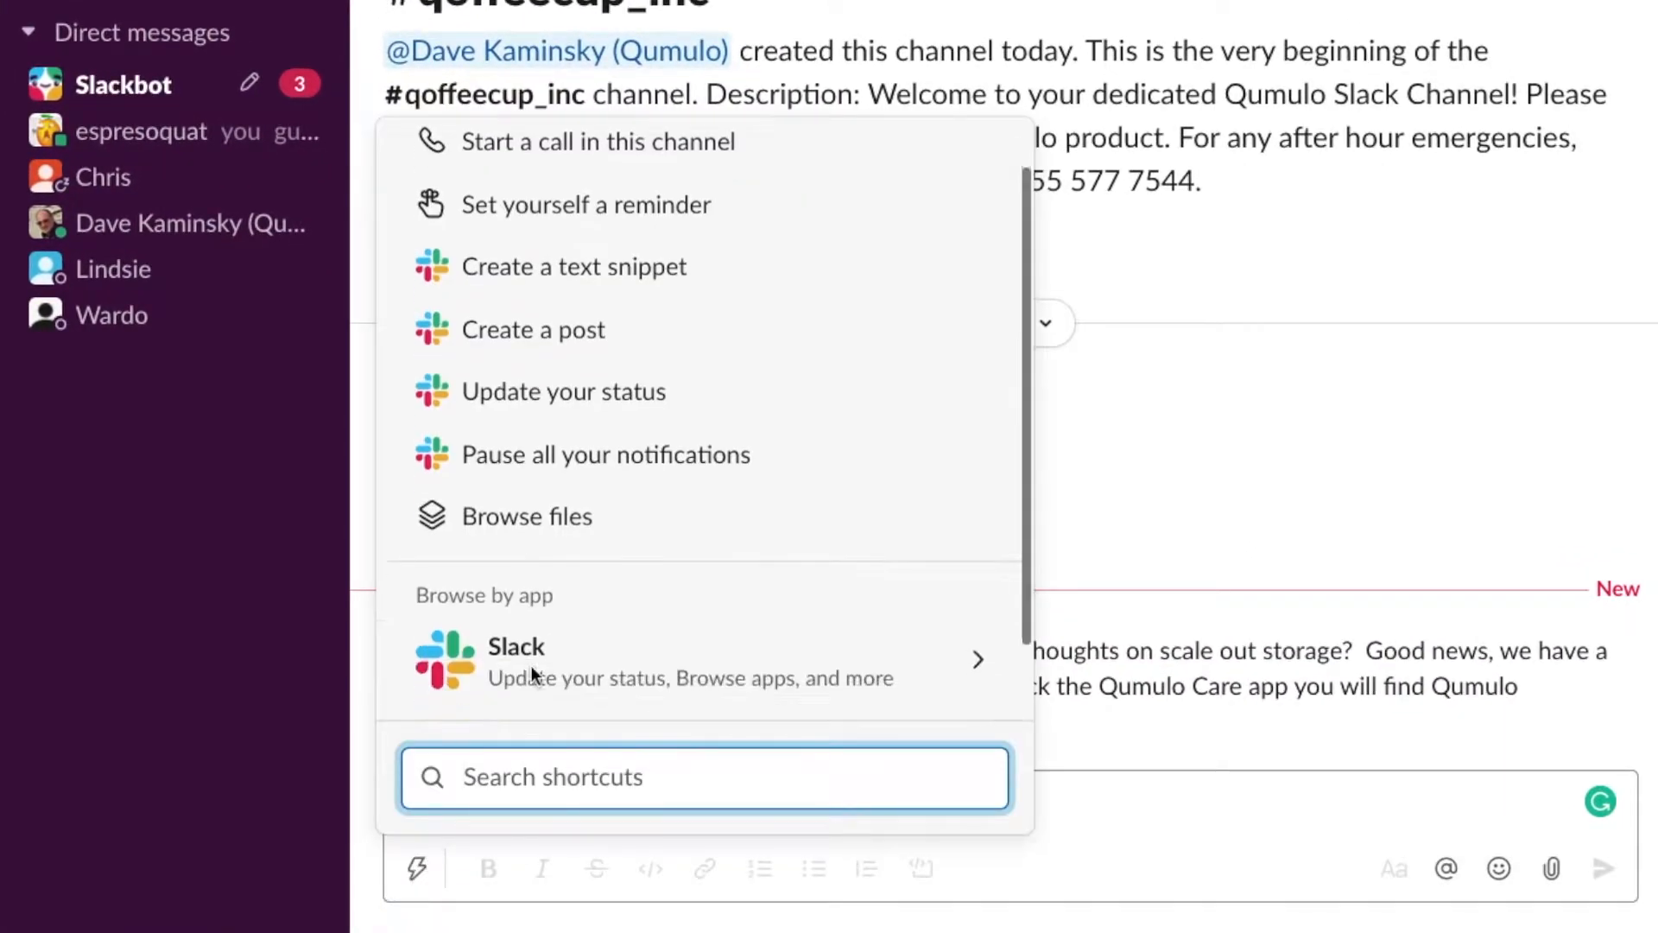
{"action": "scroll", "scroll_direction": "down", "scroll_amount": 3}
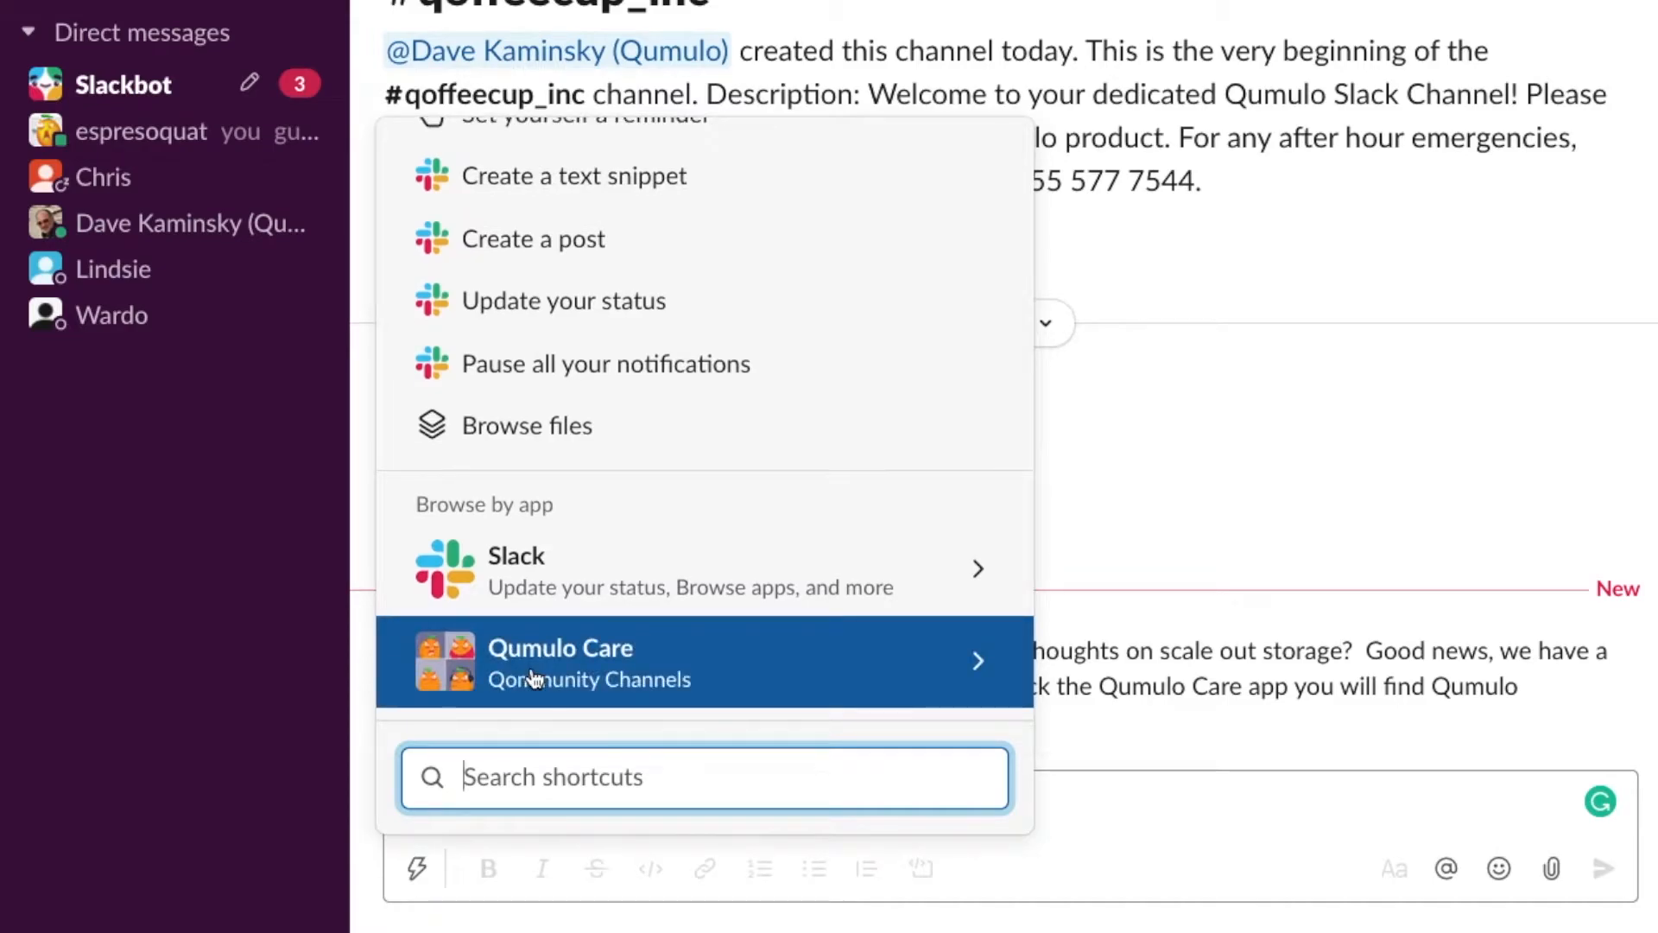
{"action": "left_click", "coordinate": [559, 661]}
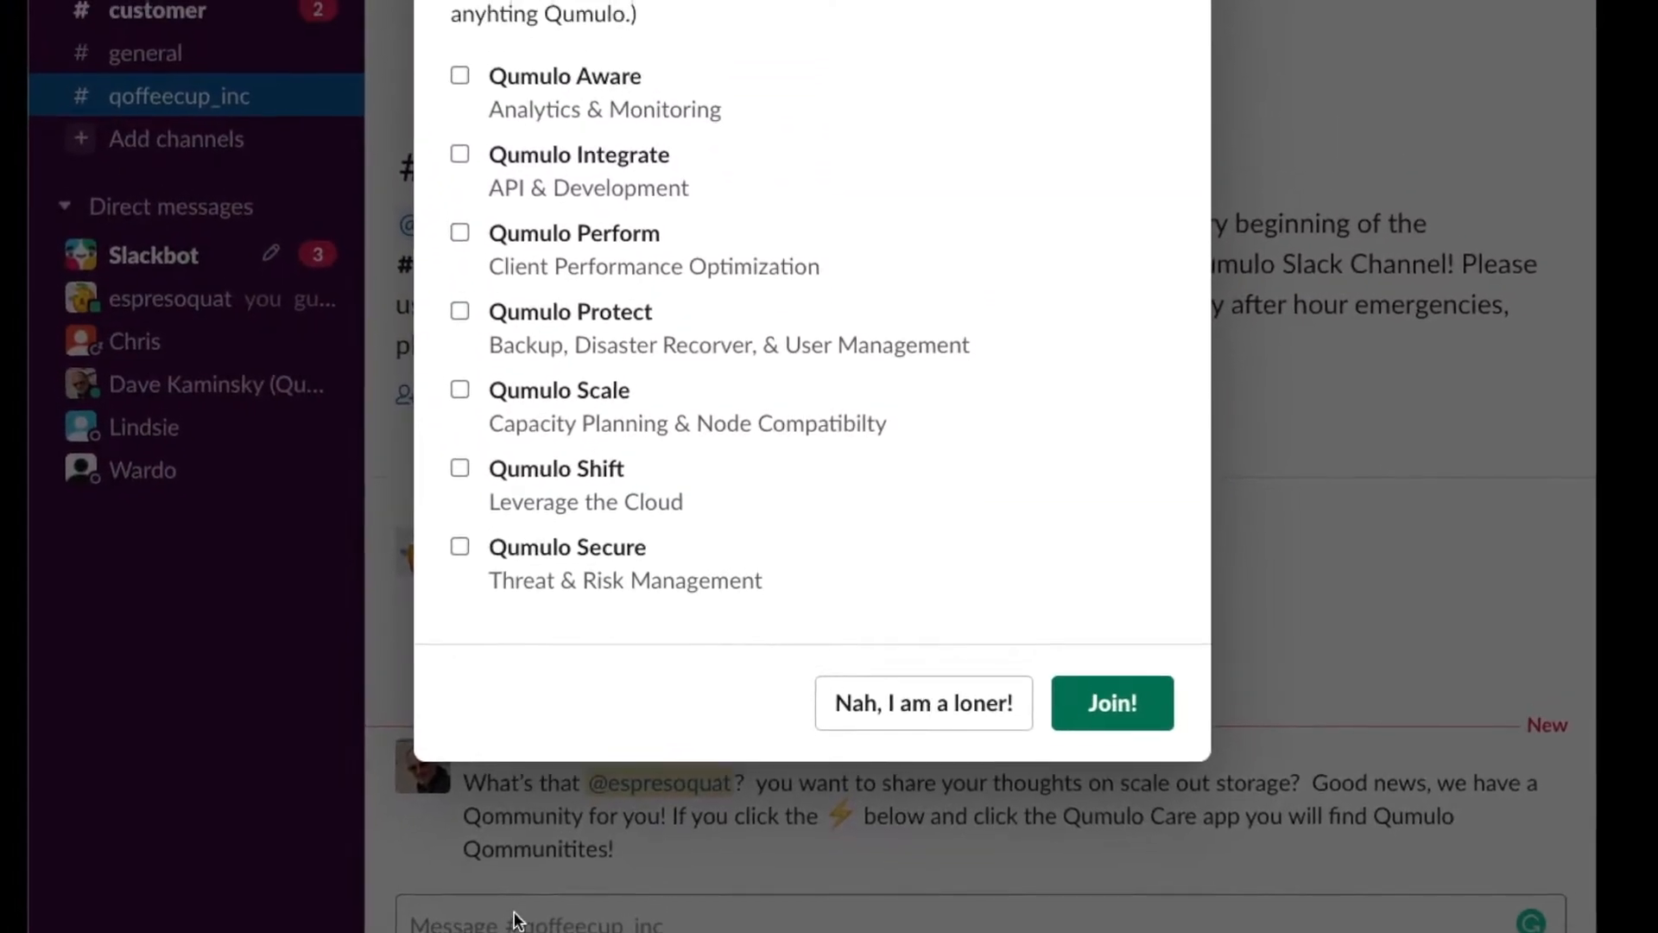
Step: Join the Qumulo Scale community so the private qumulo_scale channel appears in the sidebar
{"action": "scroll", "scroll_direction": "up", "scroll_amount": 3}
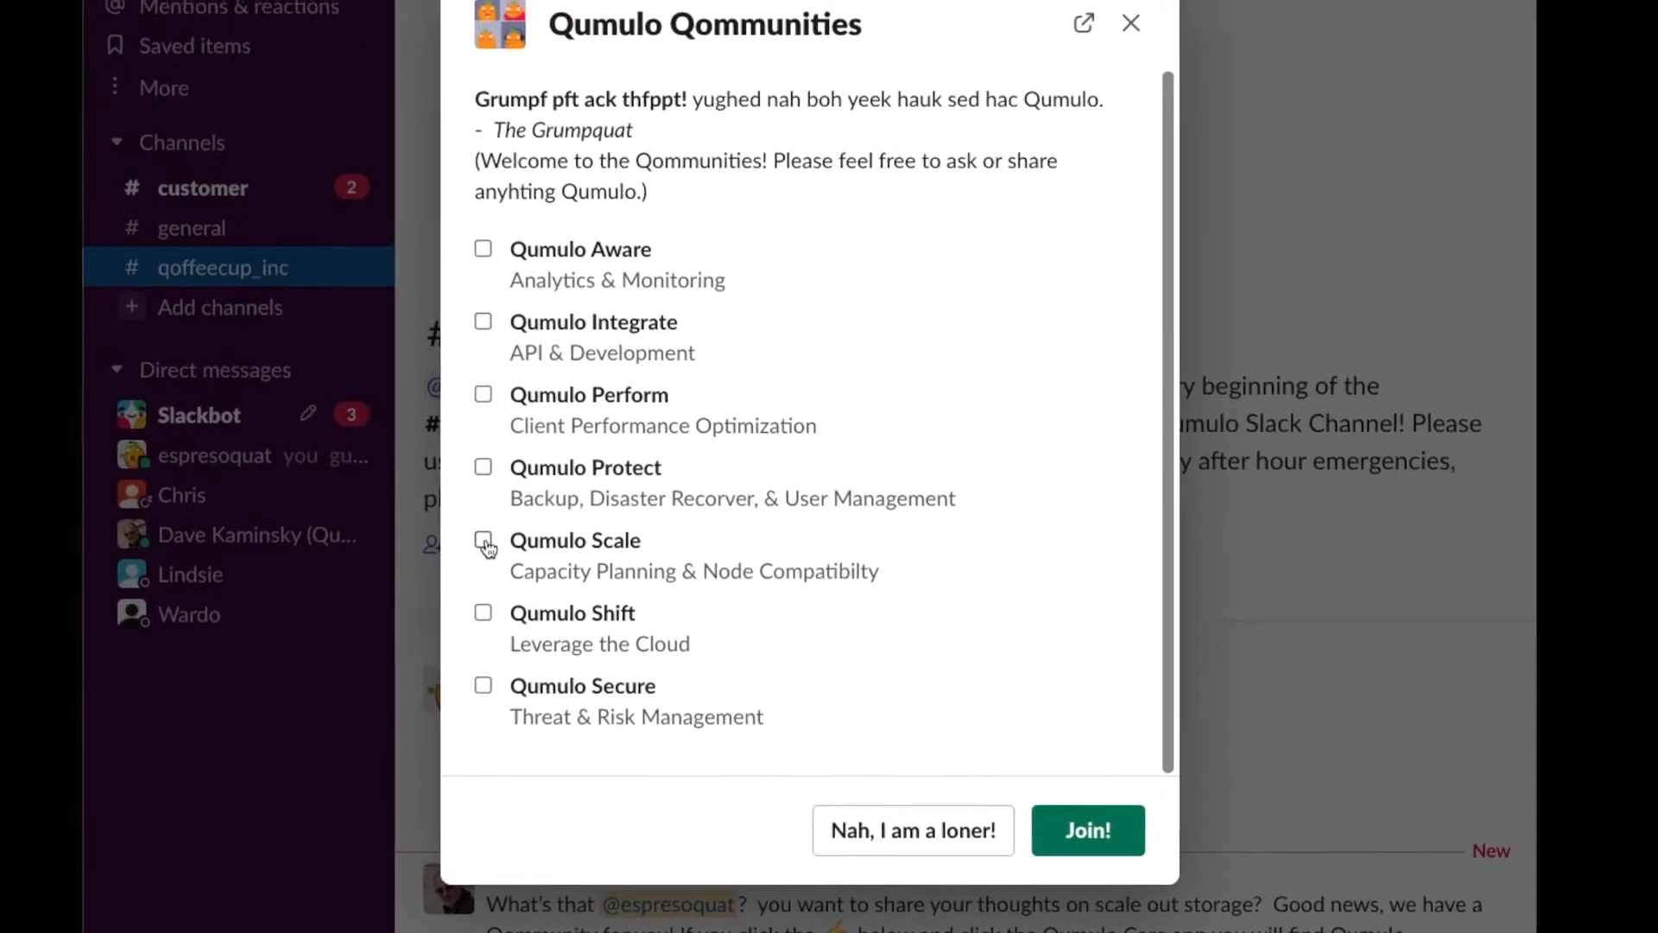
{"action": "left_click", "coordinate": [1130, 23]}
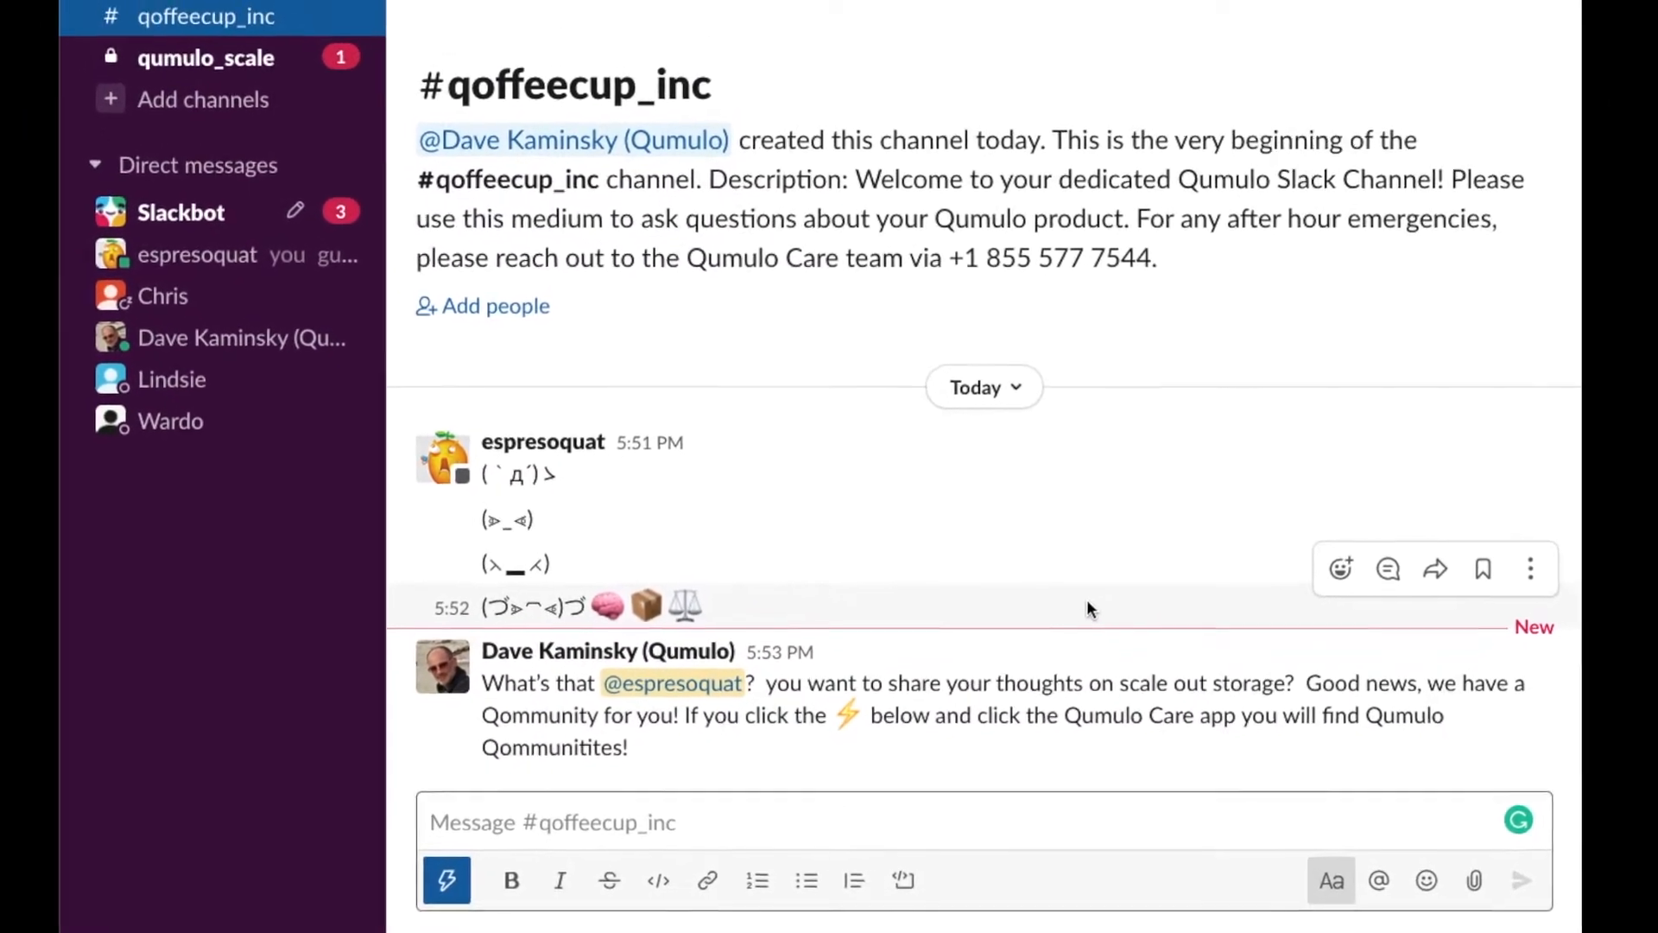
Step: Post 'THBBPPPT!' in #qoffeecup_inc and switch to the new qumulo_scale channel
{"action": "type", "text": "THBBPPP"}
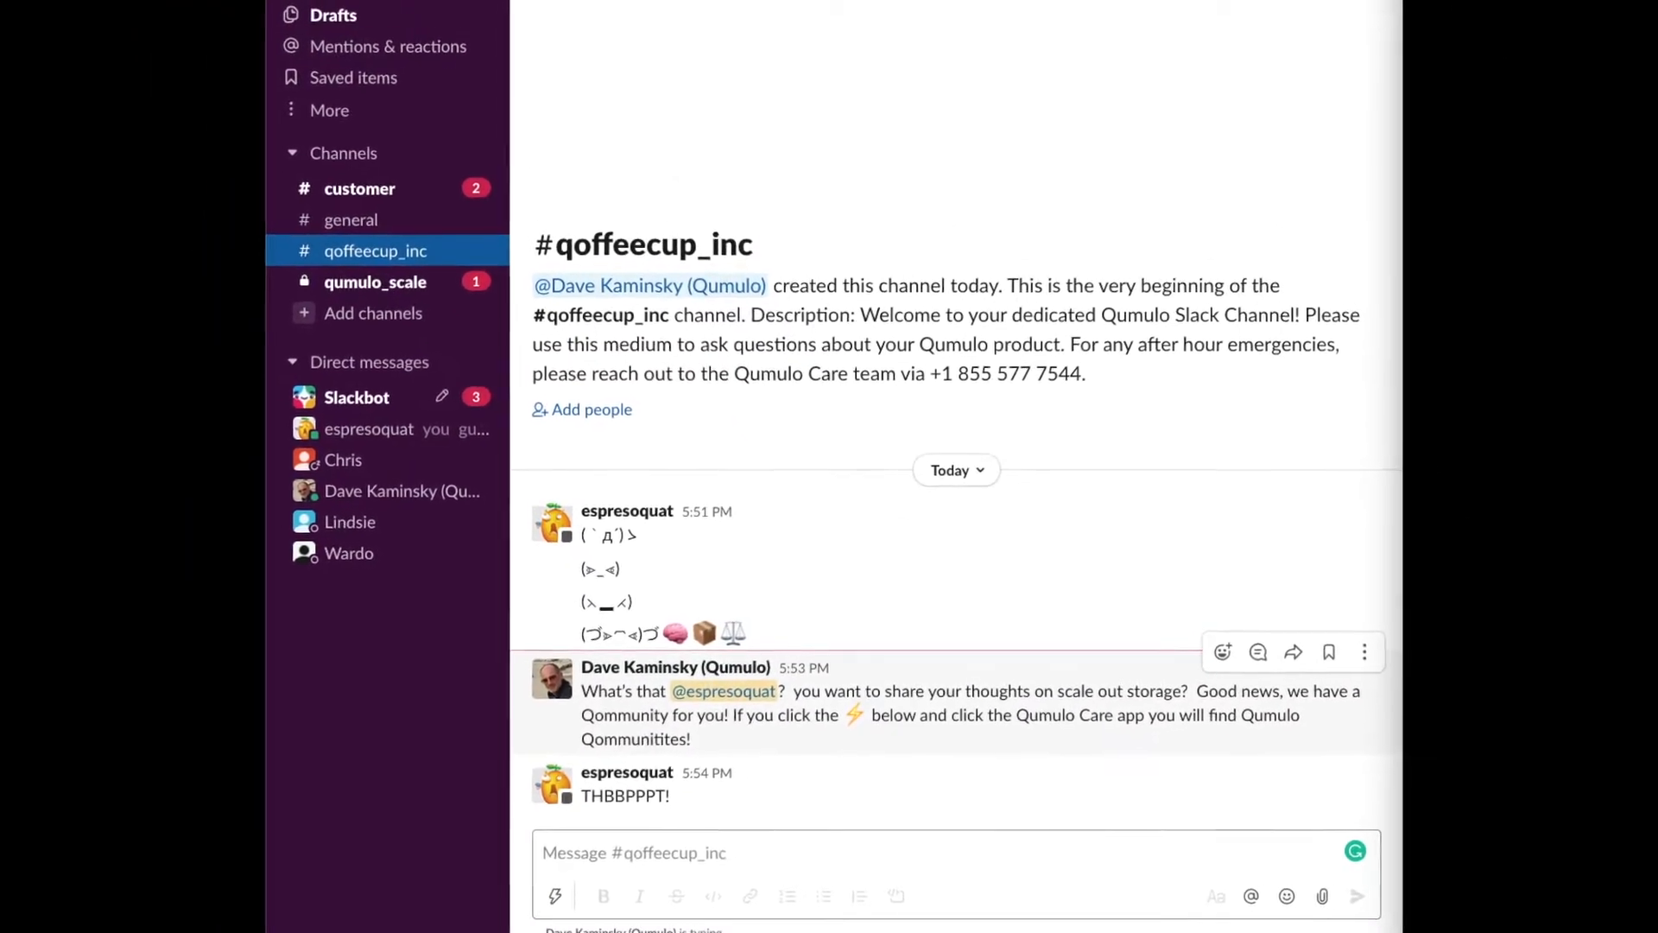
{"action": "left_click", "coordinate": [375, 282]}
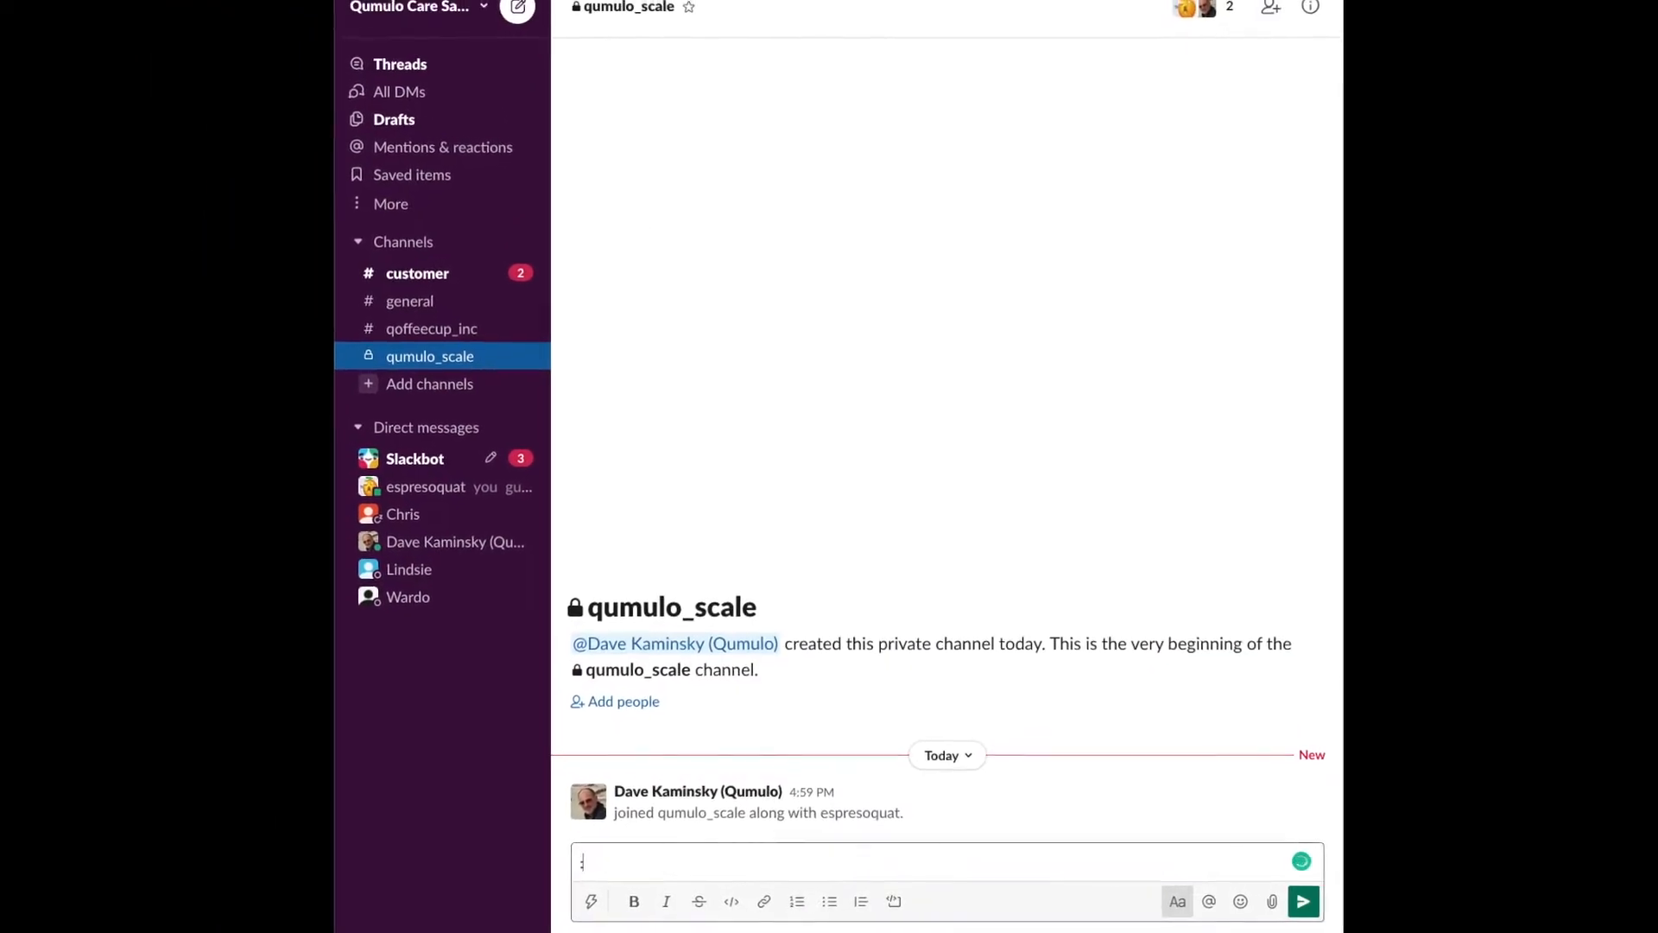